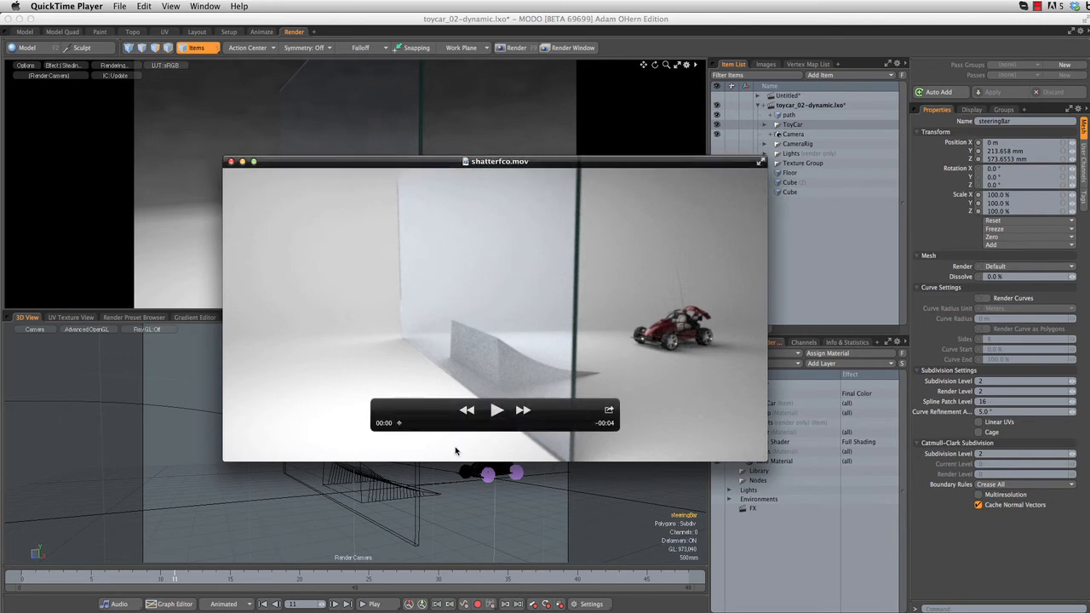
mouse_move(421, 451)
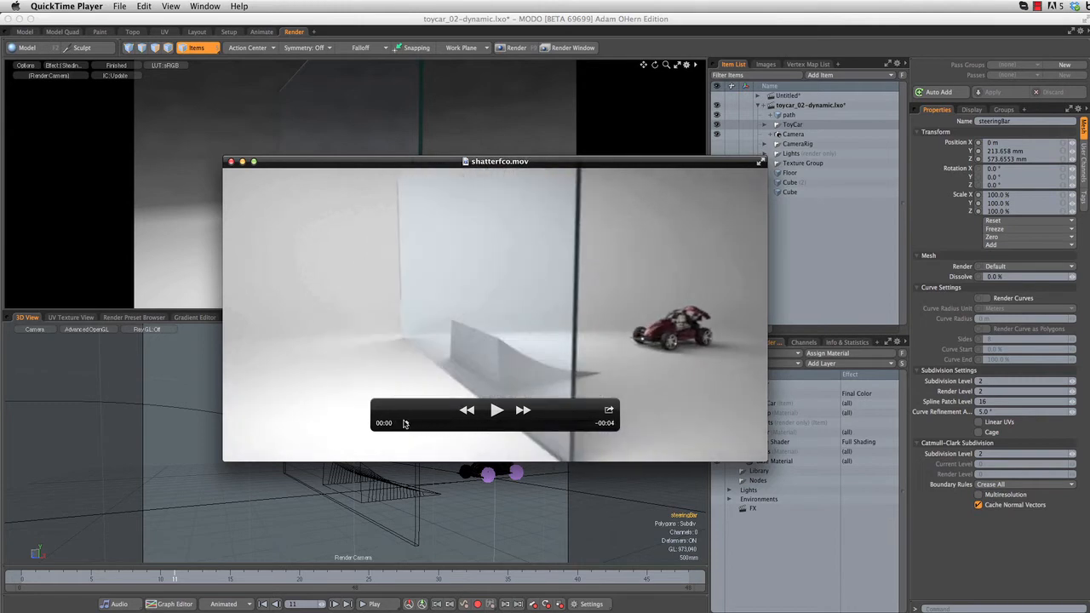
Play the shatterfco.mov crash reference clip in QuickTime Player
click(497, 409)
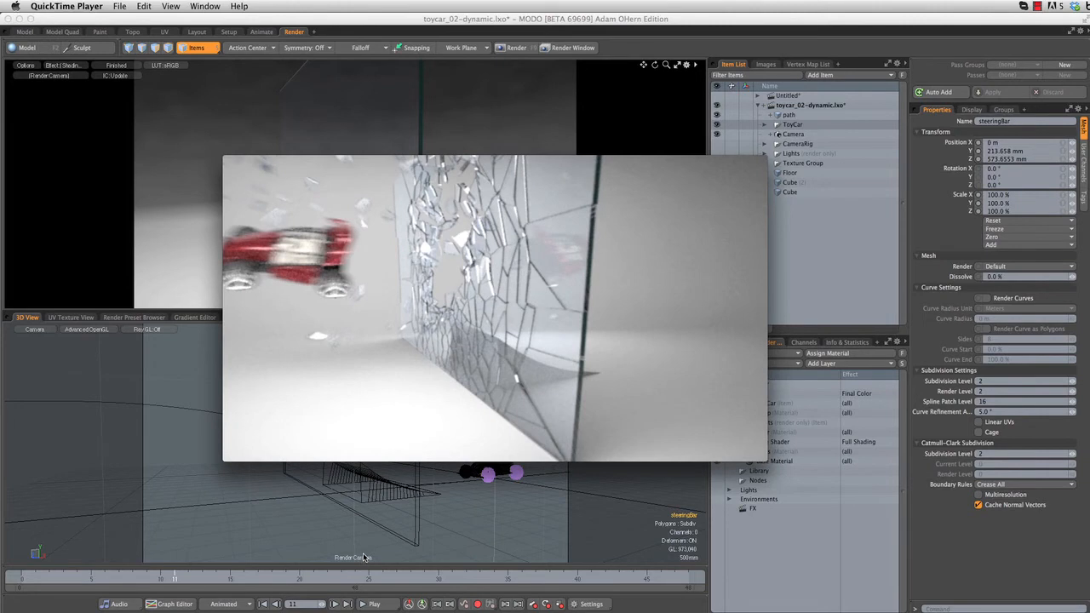
mouse_move(366, 557)
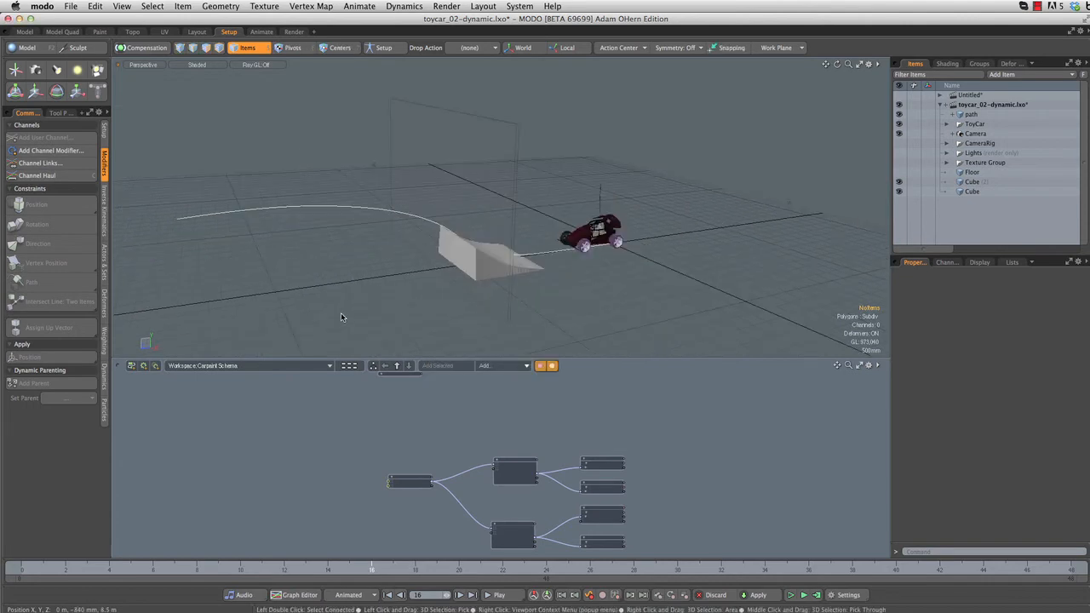
Select the glass_un-shattered mesh in the Items list
click(973, 191)
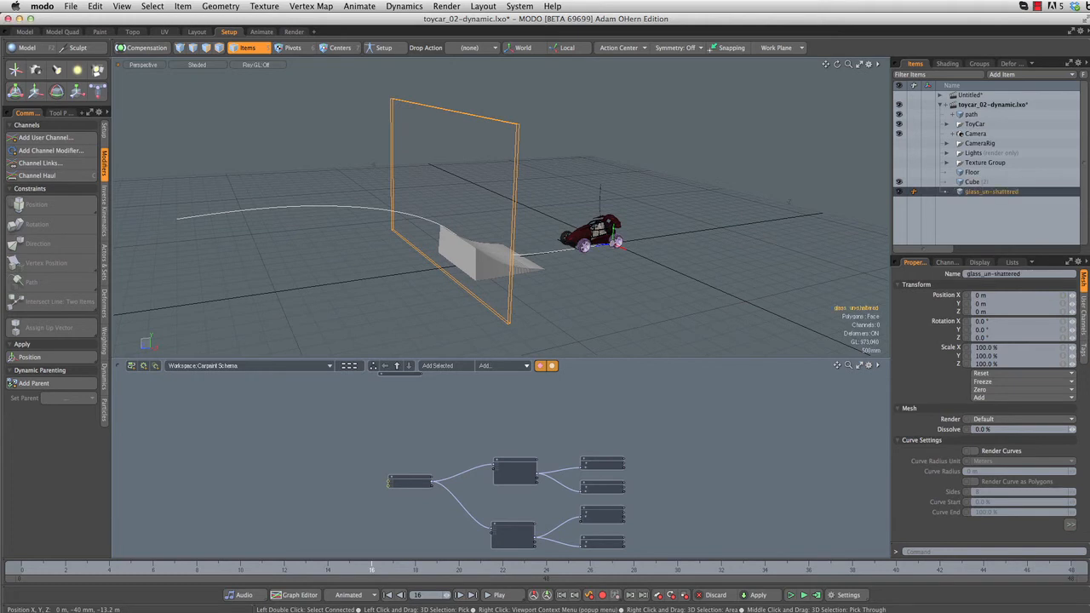
mouse_move(586, 138)
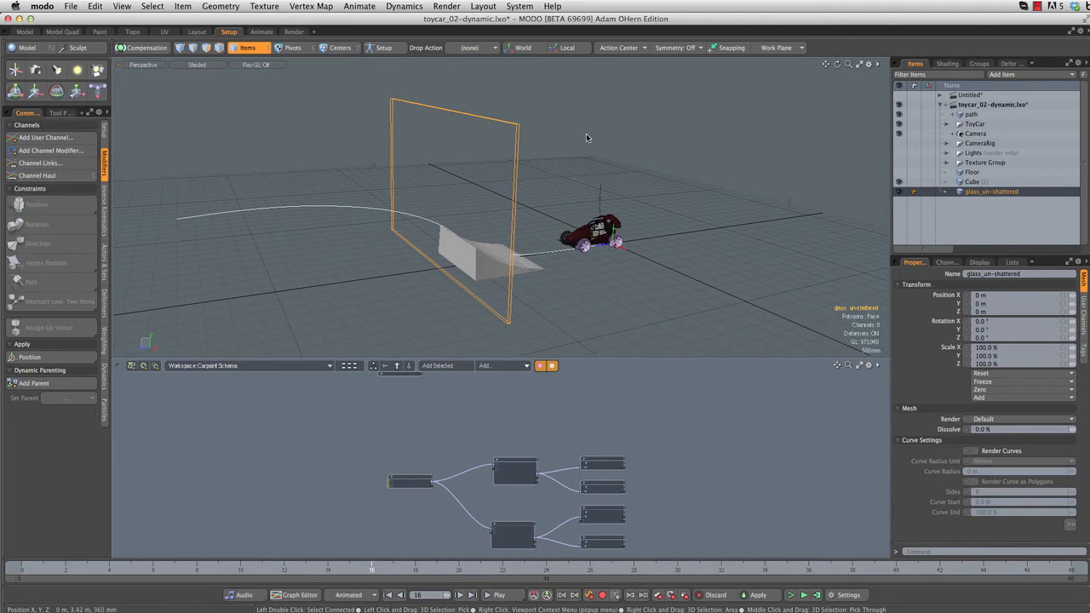
click(221, 6)
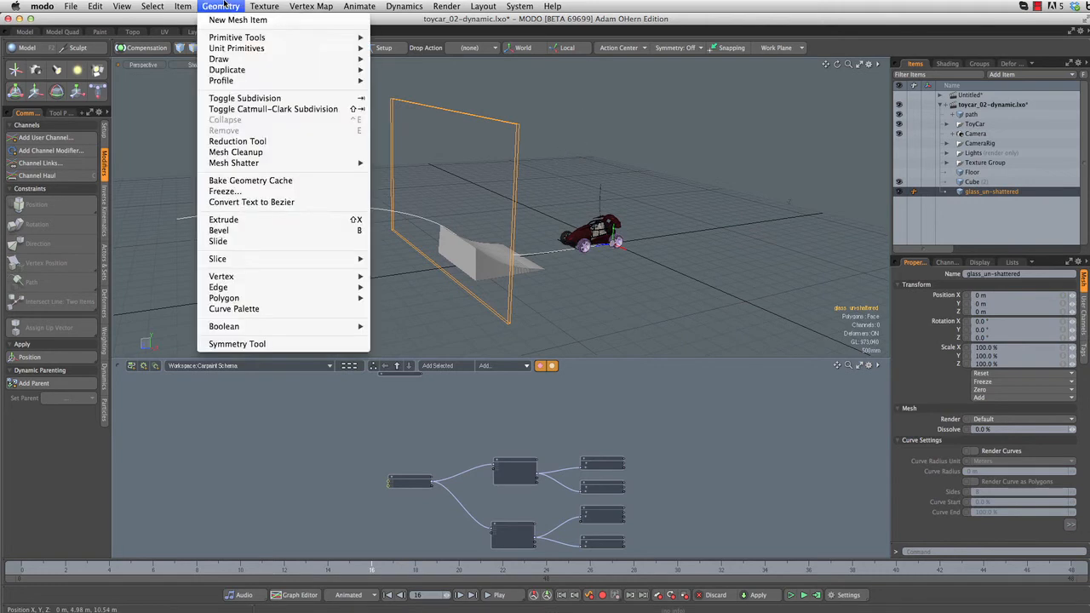
mouse_move(233, 162)
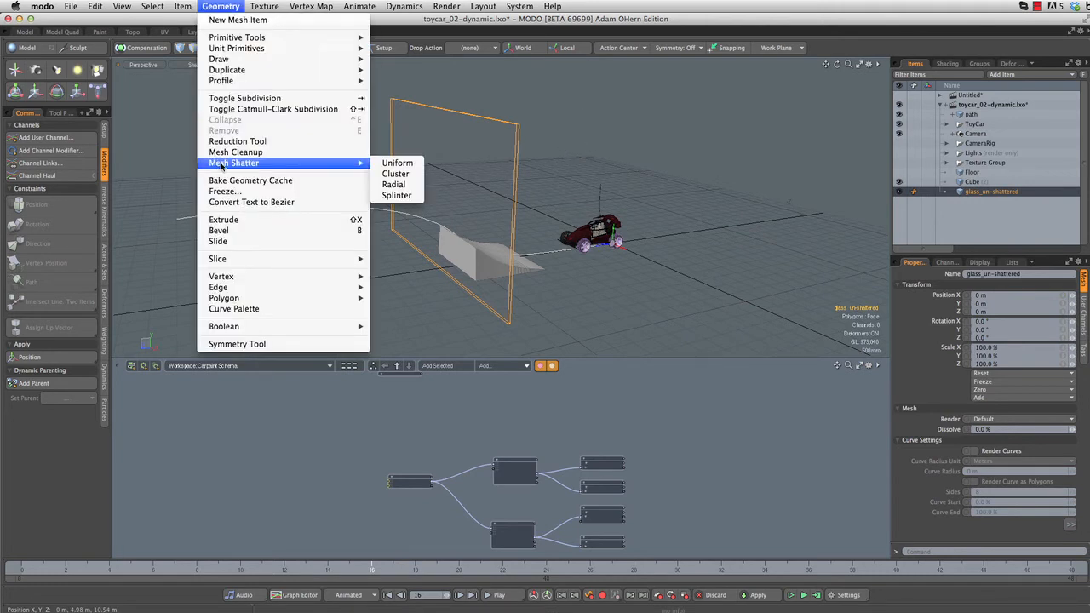
mouse_move(393, 185)
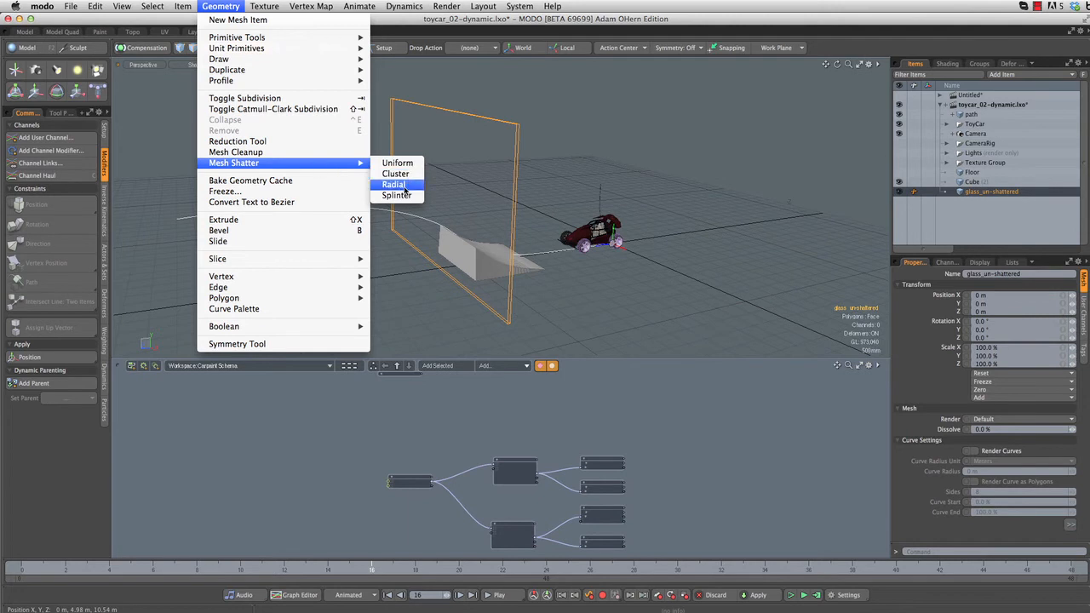
click(393, 185)
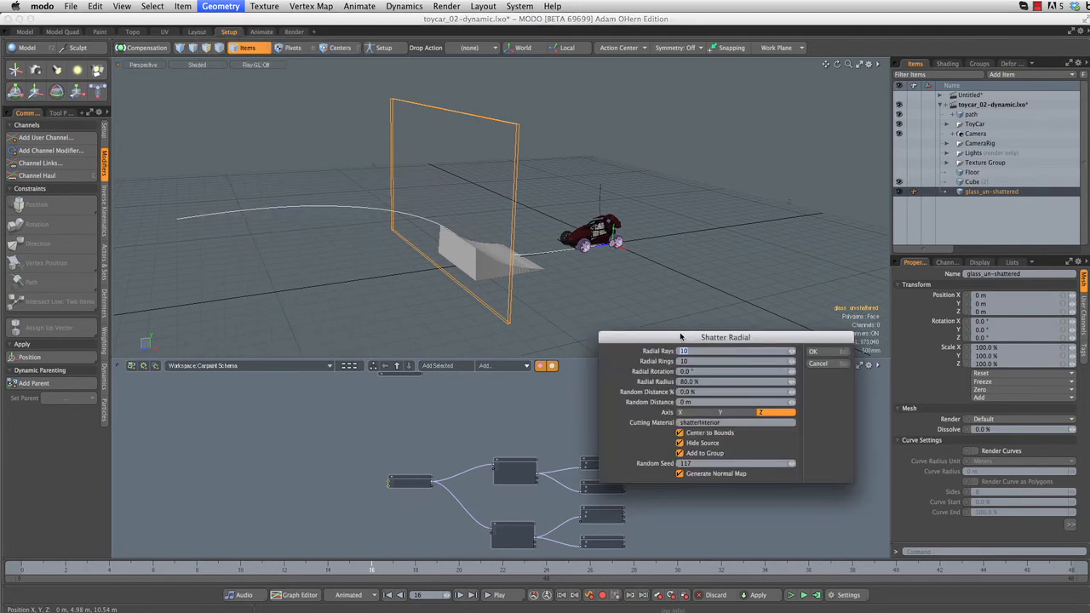
click(812, 351)
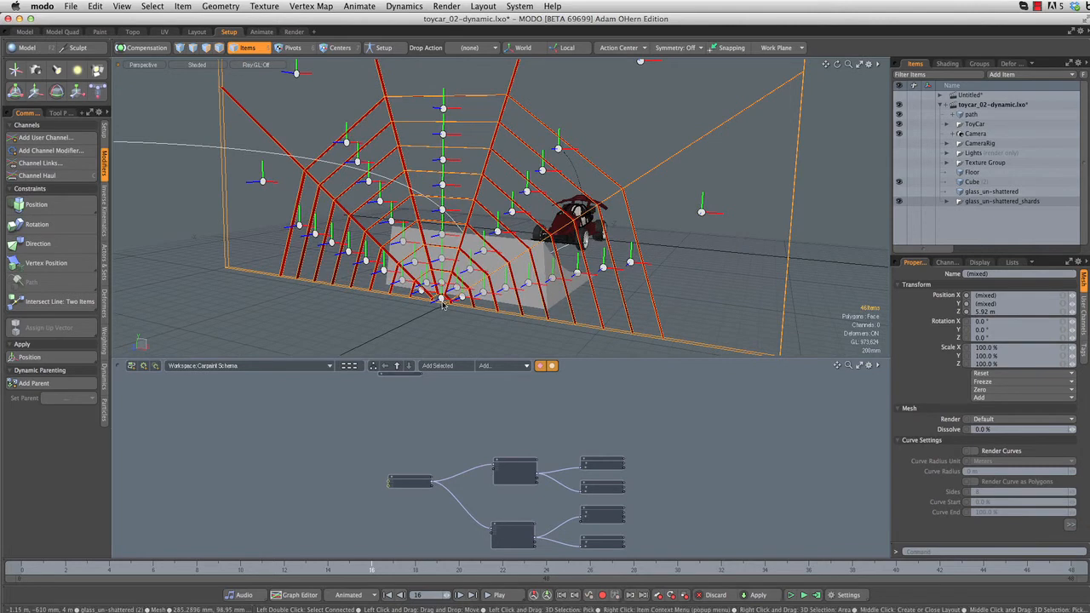
mouse_move(439, 311)
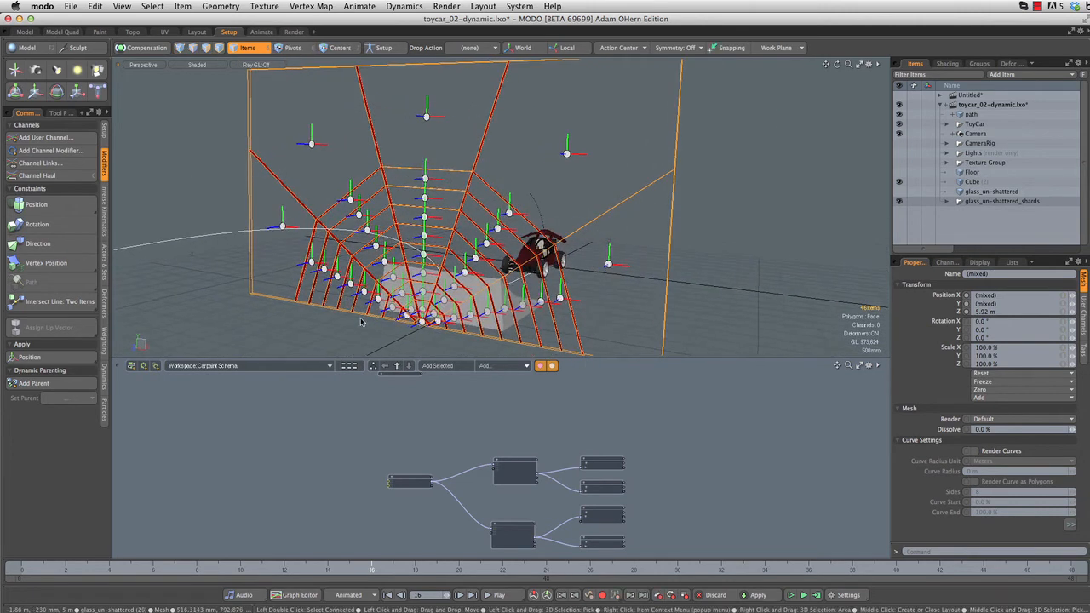
mouse_move(498, 347)
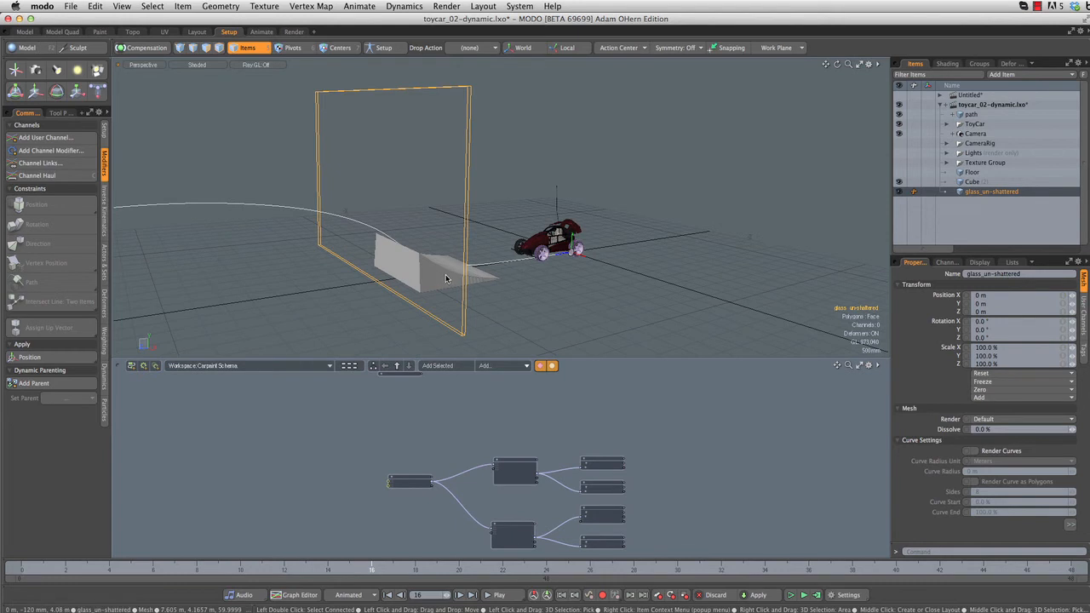
mouse_move(453, 284)
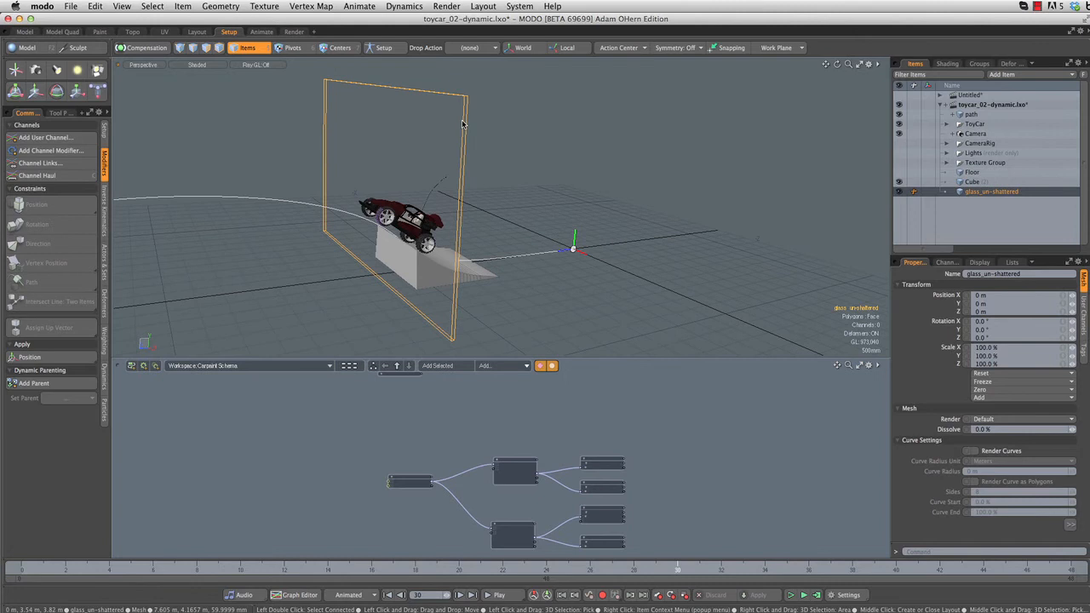
mouse_move(602, 218)
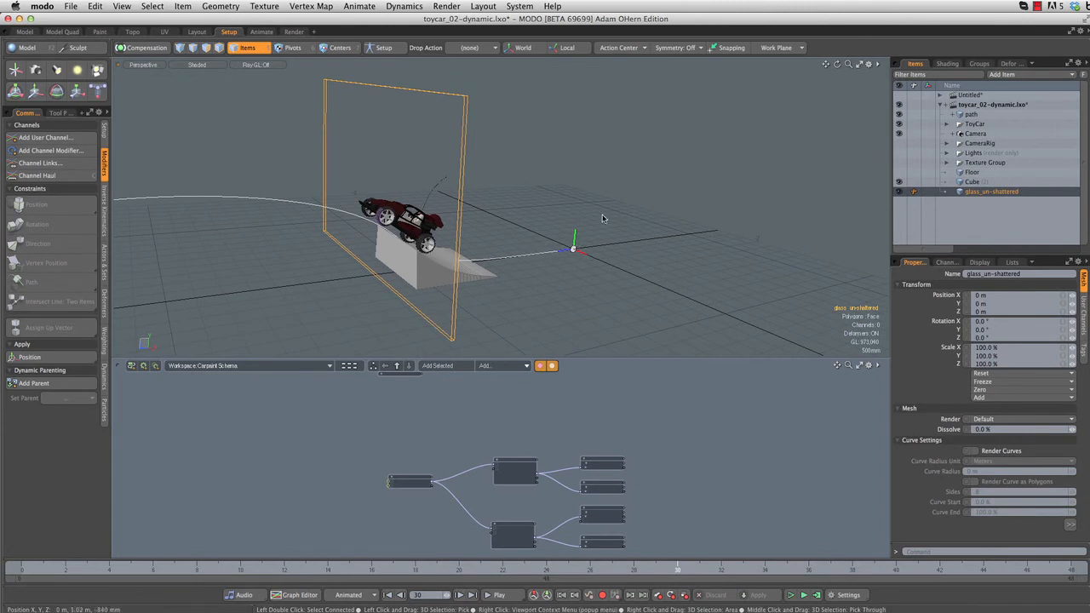
mouse_move(594, 260)
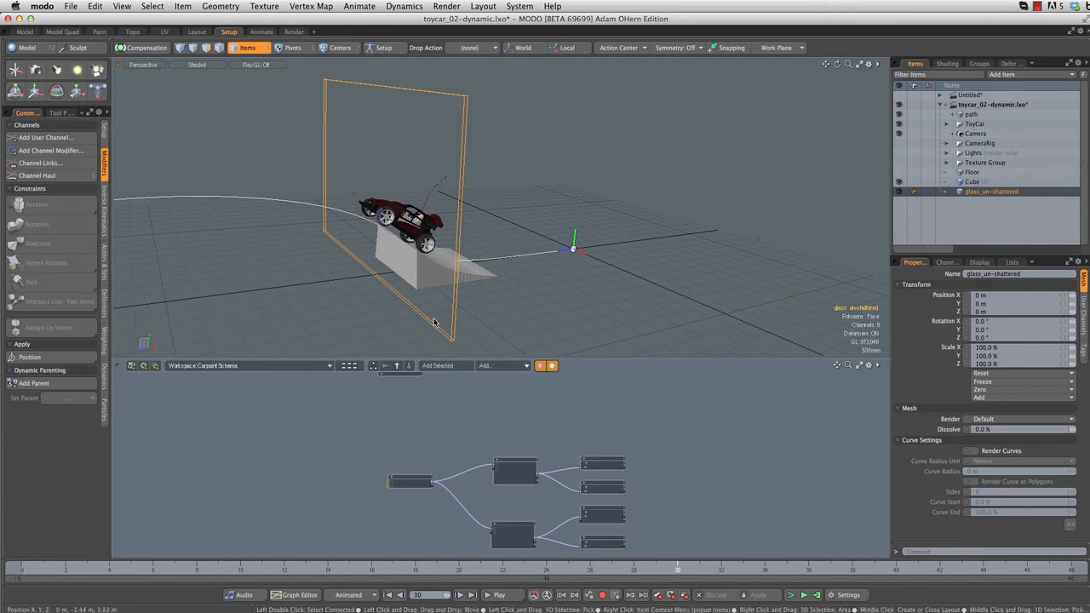
mouse_move(528, 285)
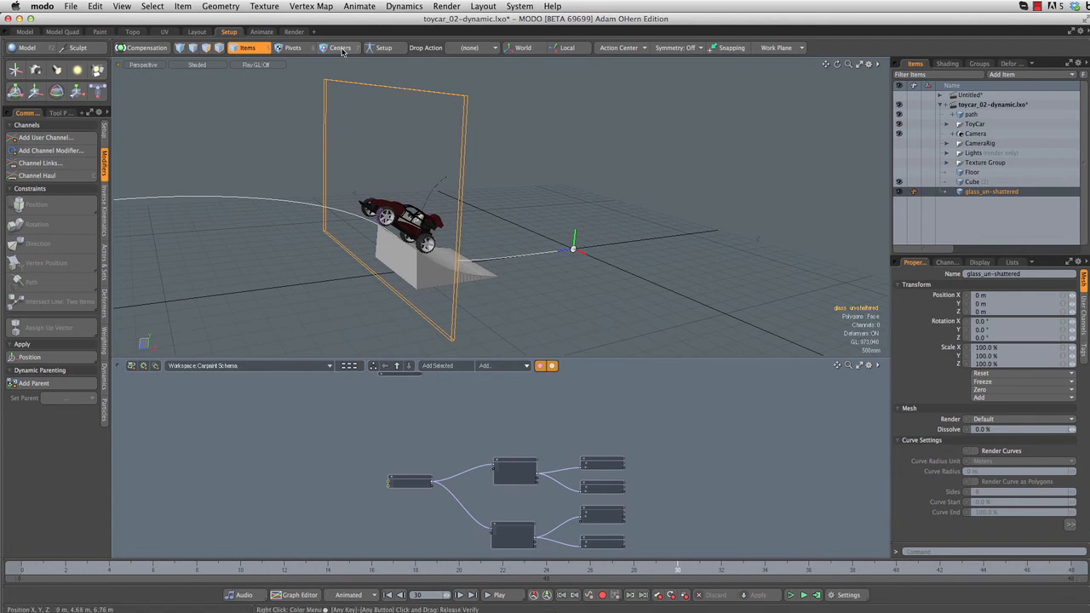
Position the glass plate at Y 1.66 m, Z 6.03 m at frame 30
click(340, 47)
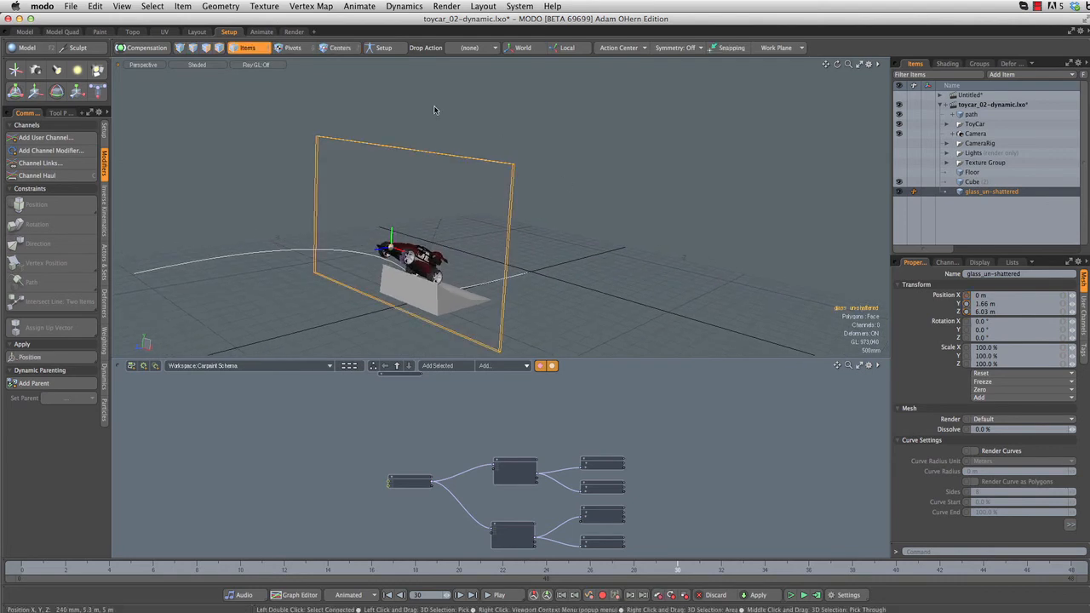
Radially shatter the plate with 18 rays, 18 rings and 5% random distance
click(220, 6)
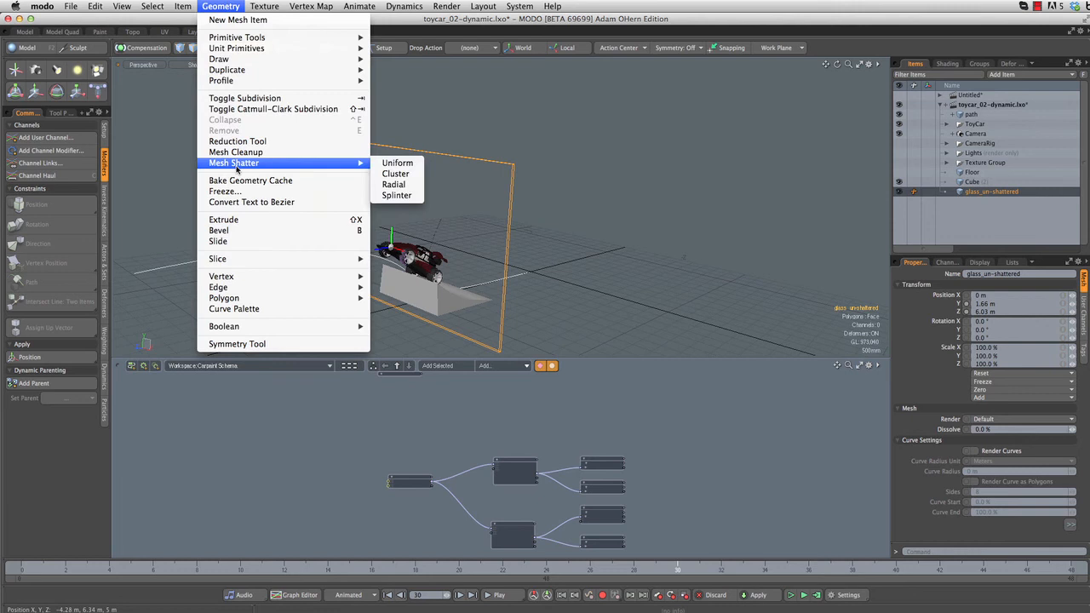
click(393, 184)
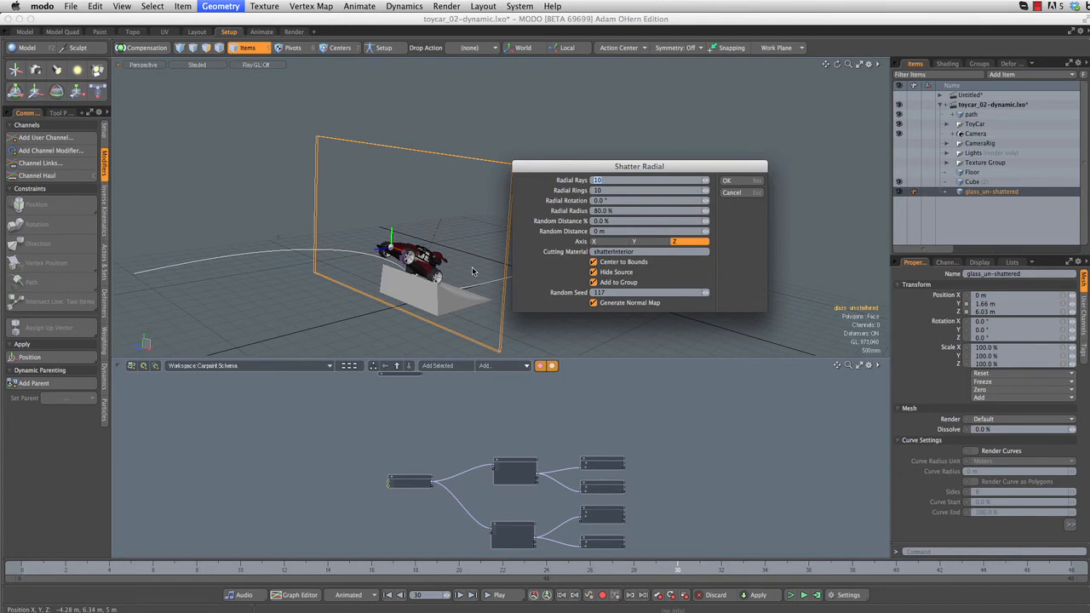
click(647, 190)
text(18)
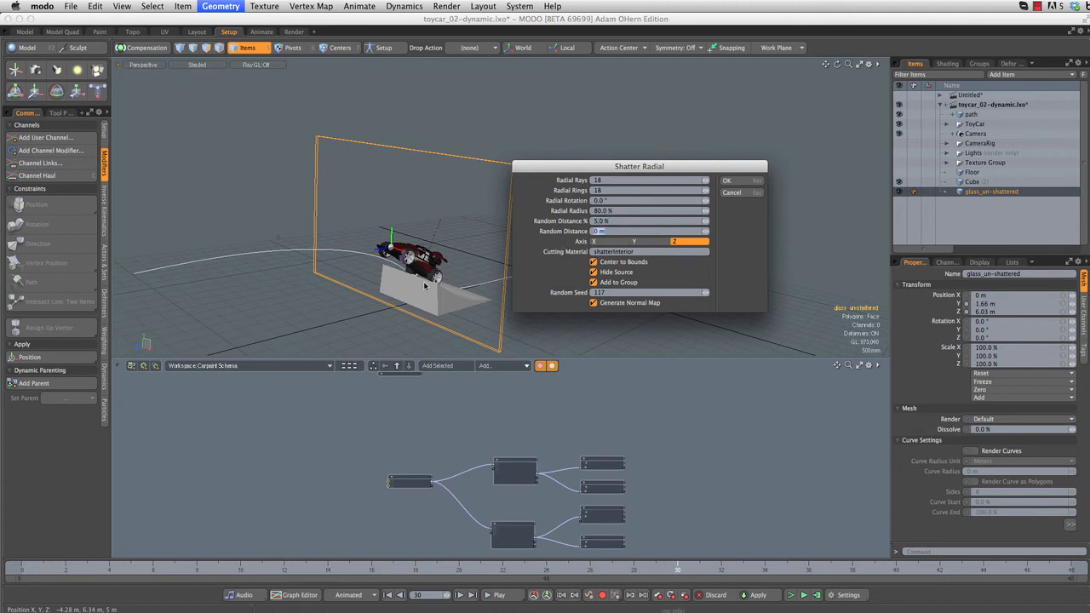
mouse_move(383, 271)
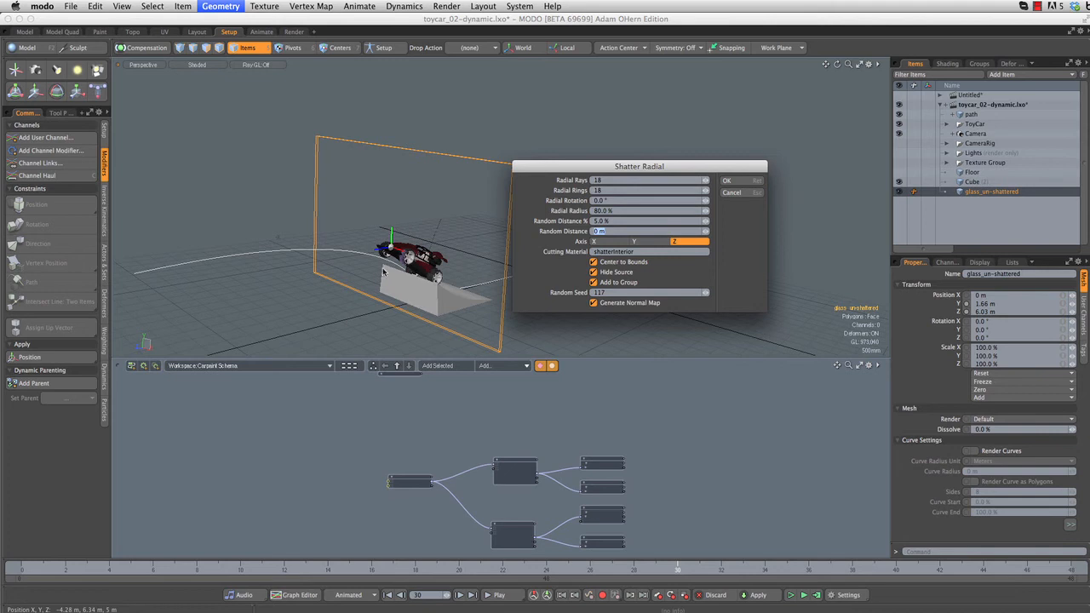
mouse_move(379, 294)
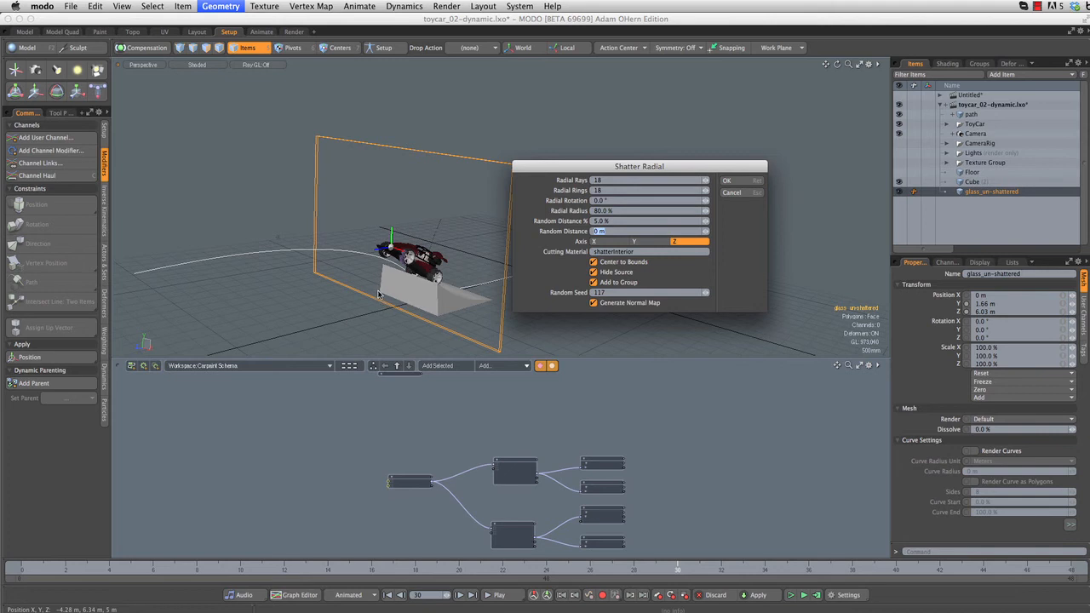
click(727, 180)
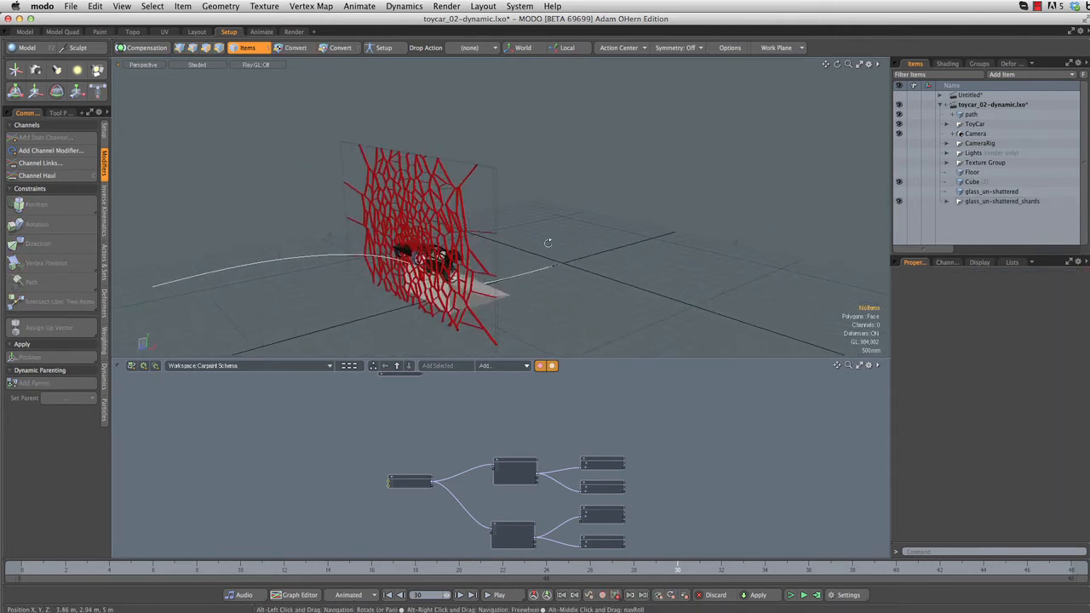
Rename glass_un-shattered_shards to glass_shards
click(1002, 201)
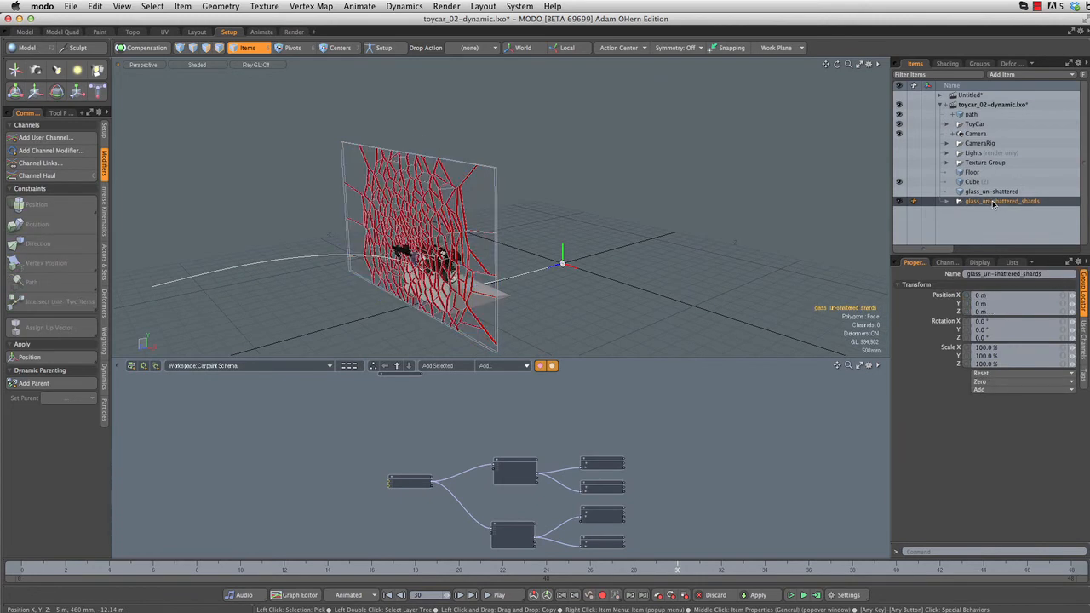
double_click(1003, 201)
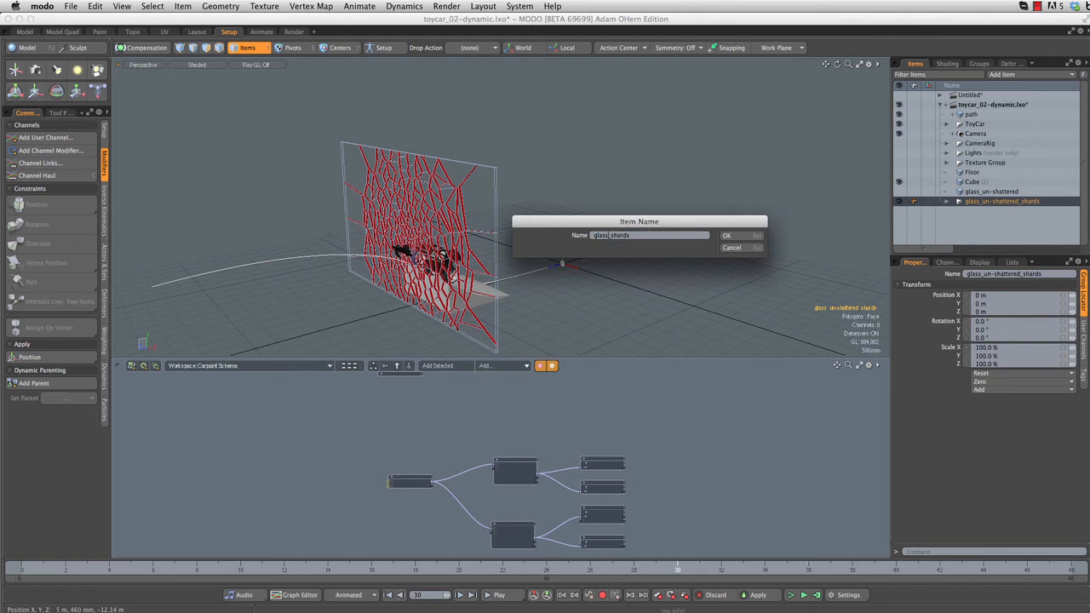
click(726, 235)
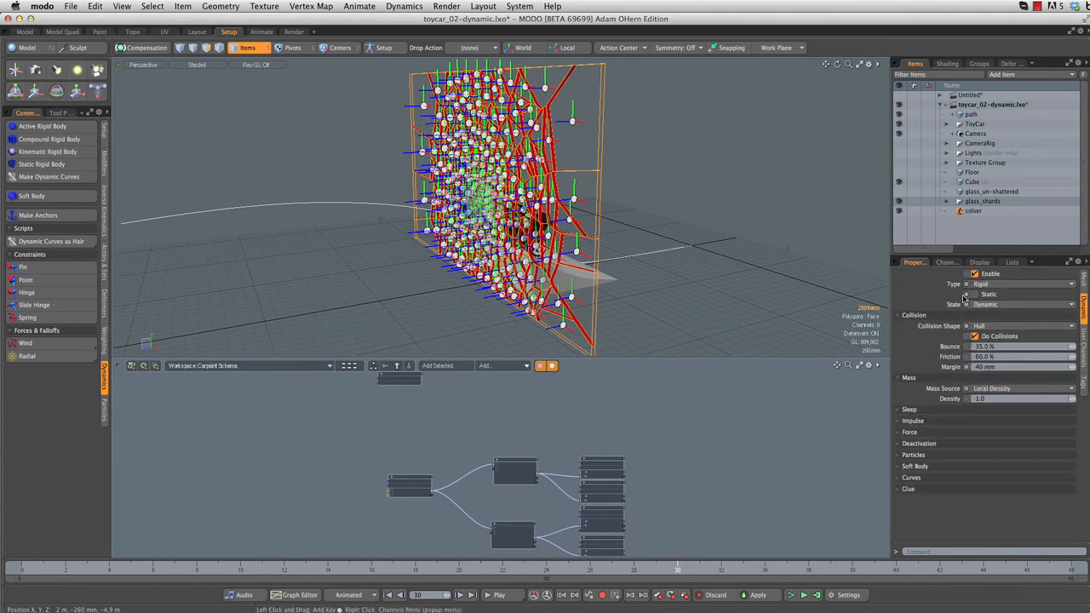
Set glass_shards to wake on velocity 0.01 with 80% friction
click(910, 409)
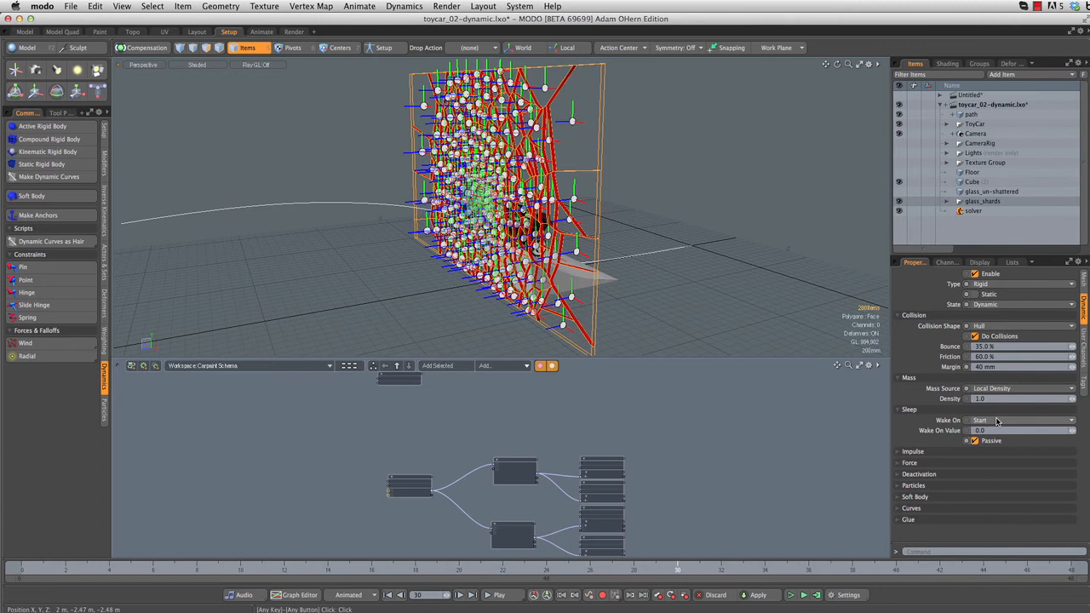
click(1022, 420)
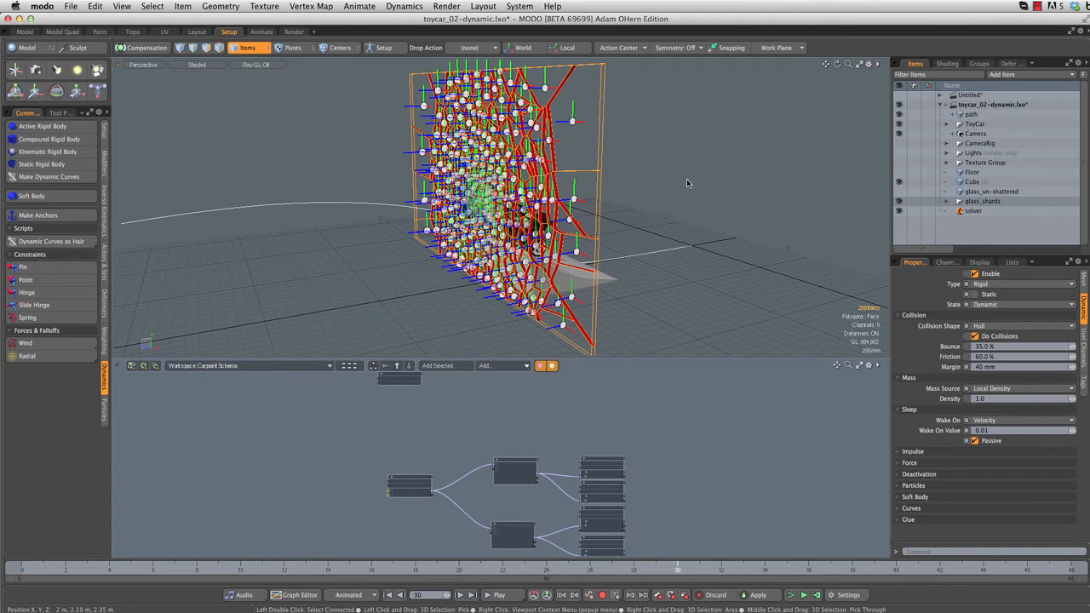
mouse_move(777, 266)
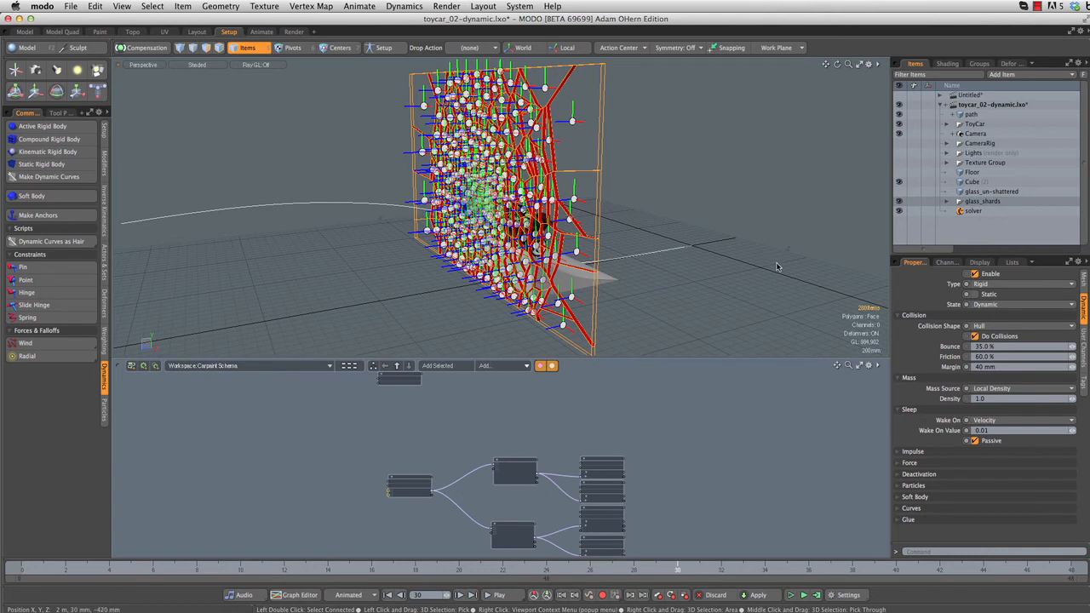
click(1018, 356)
text(80)
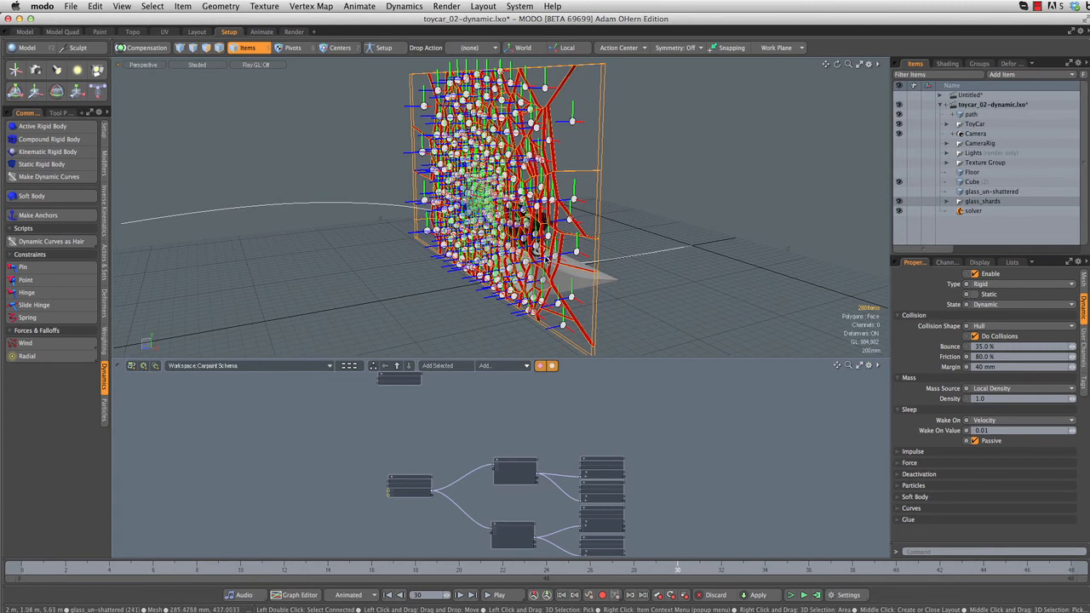
mouse_move(647, 222)
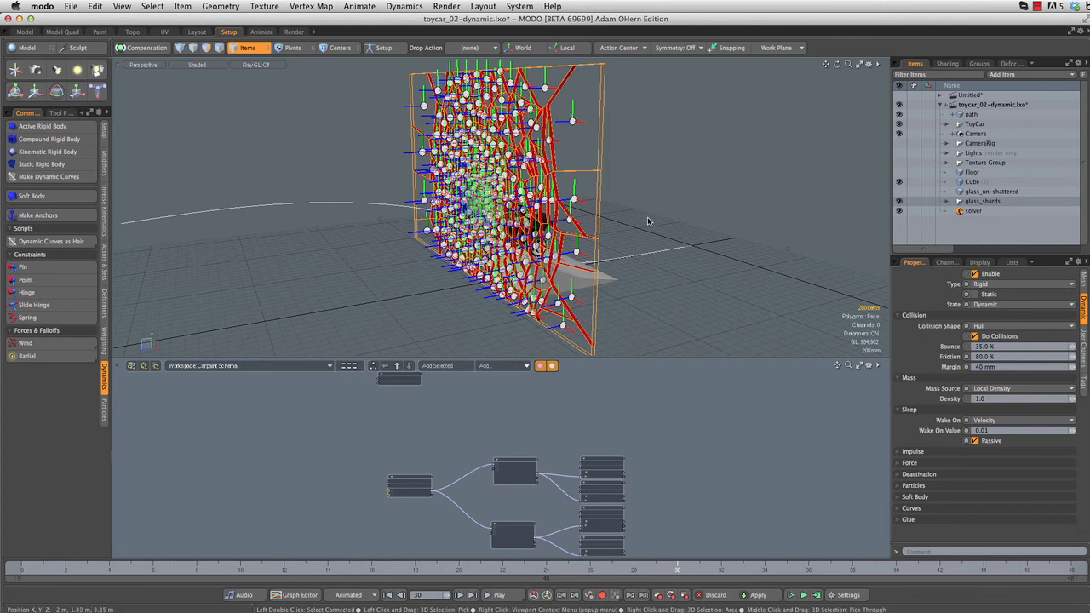
mouse_move(764, 227)
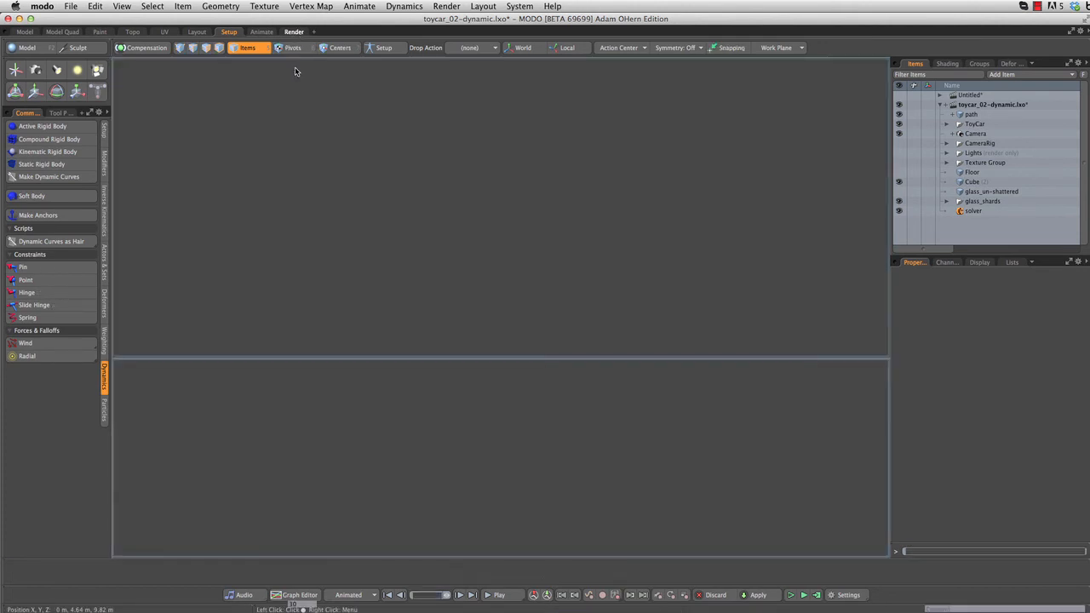
In the Render layout, add a Material layer to the shatterInterior shader group
click(294, 31)
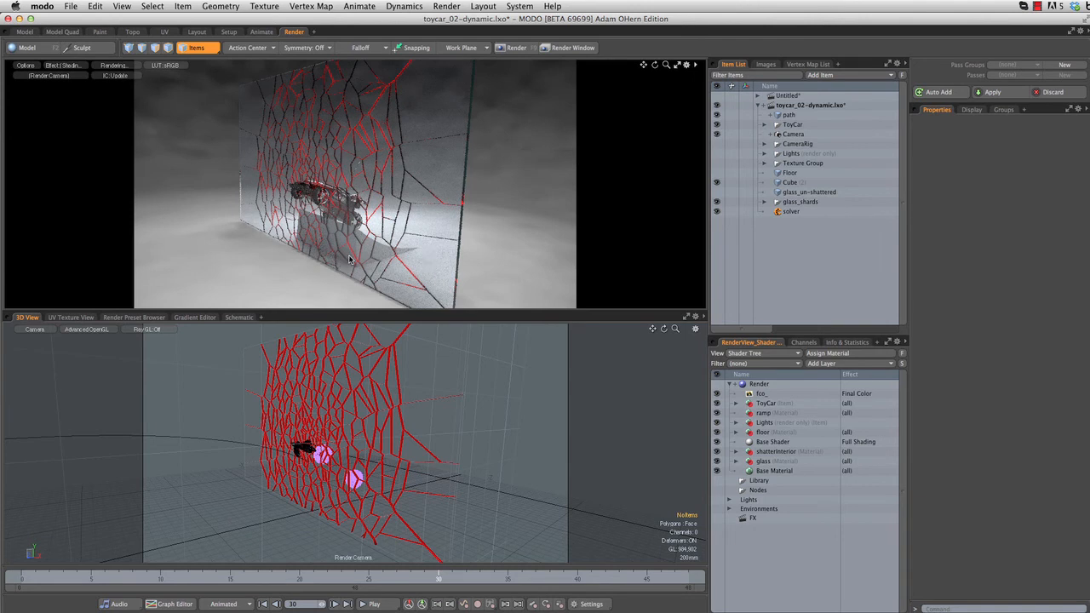
mouse_move(381, 246)
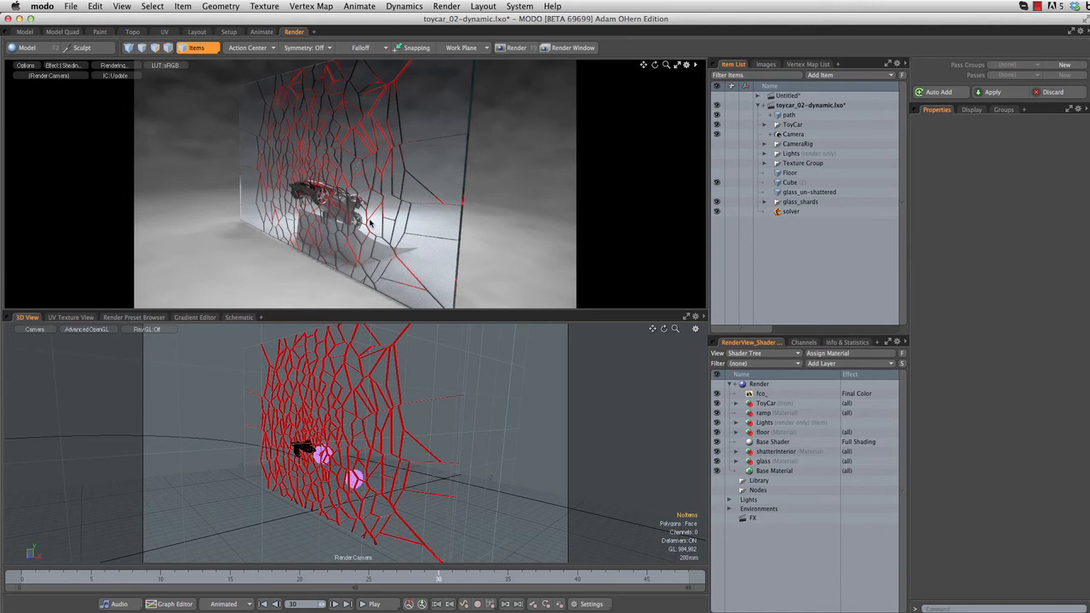
mouse_move(357, 234)
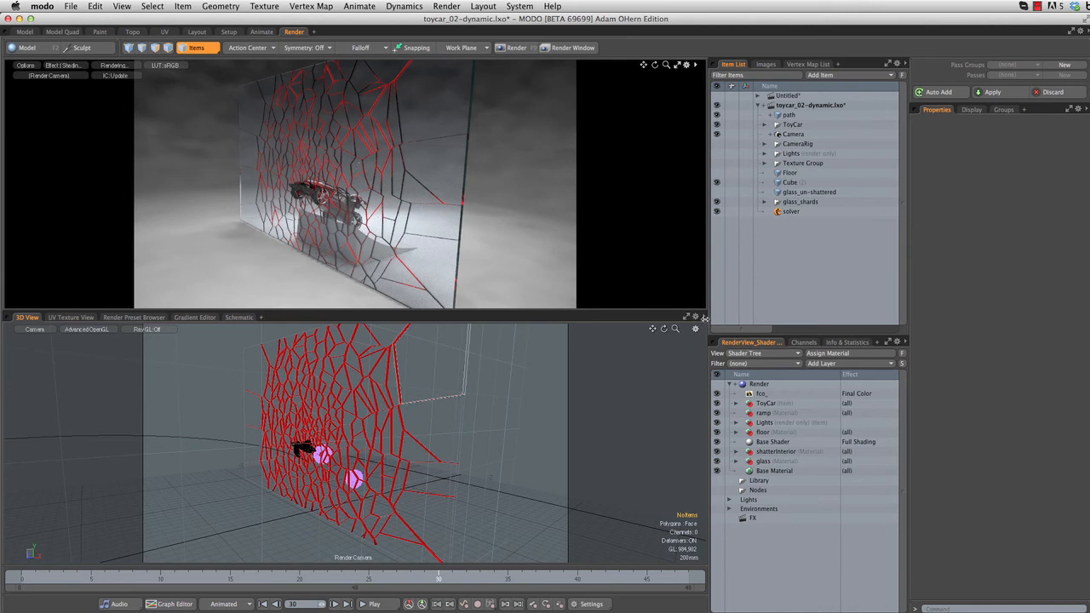
click(775, 451)
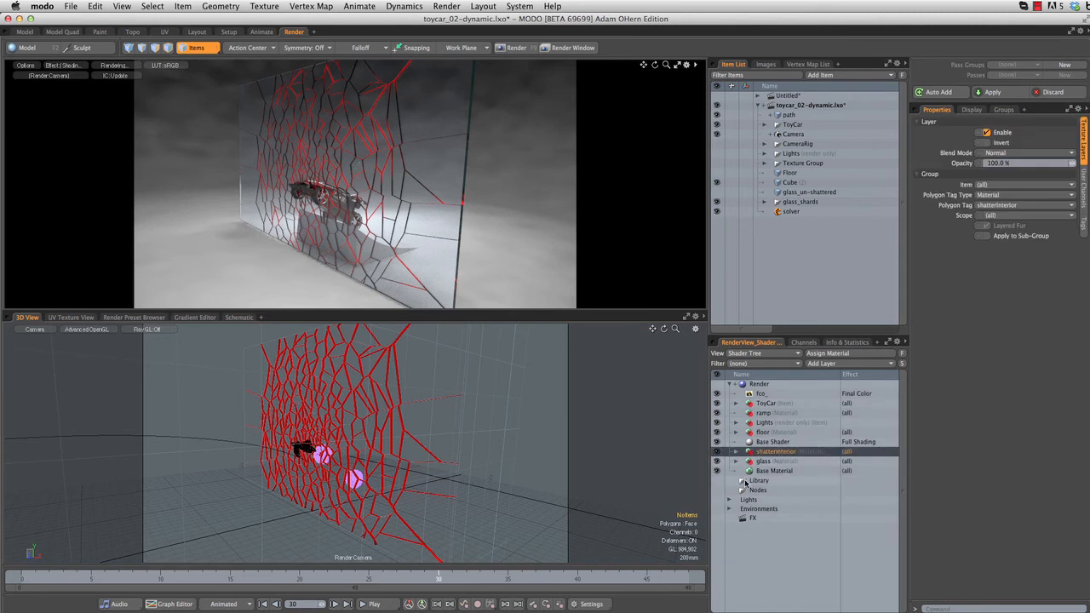
mouse_move(715, 466)
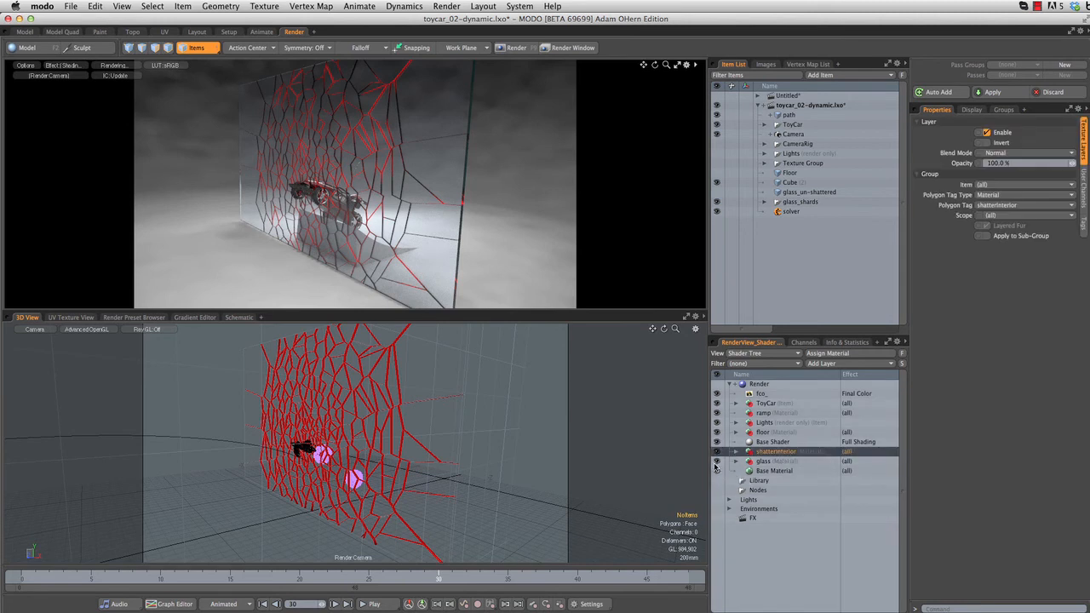
mouse_move(716, 461)
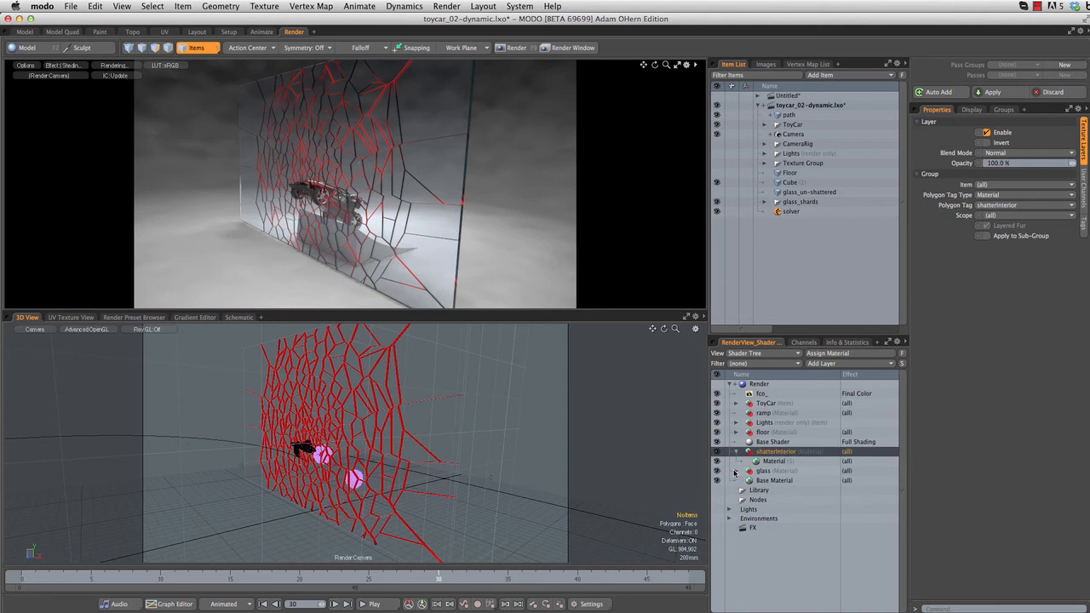
right_click(773, 461)
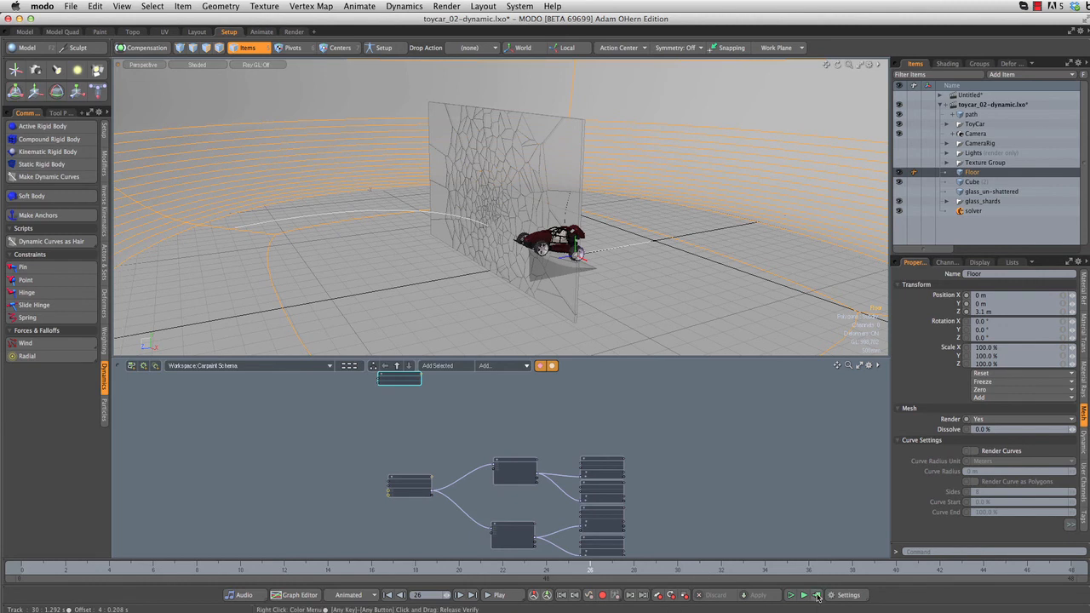
Cache the rigid-body simulation for frames 0 to 48
click(815, 594)
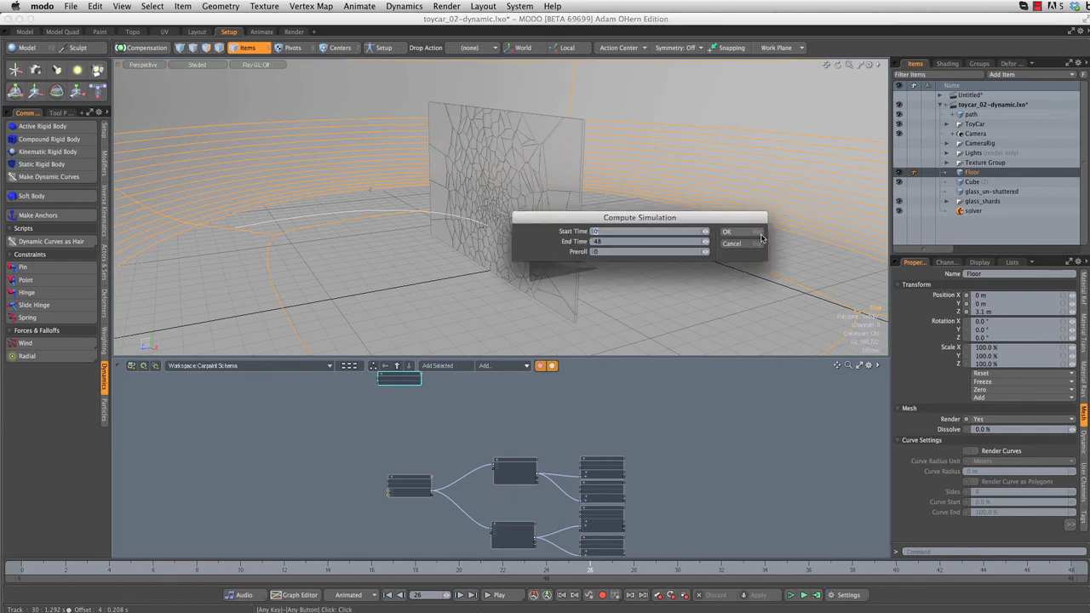
click(726, 231)
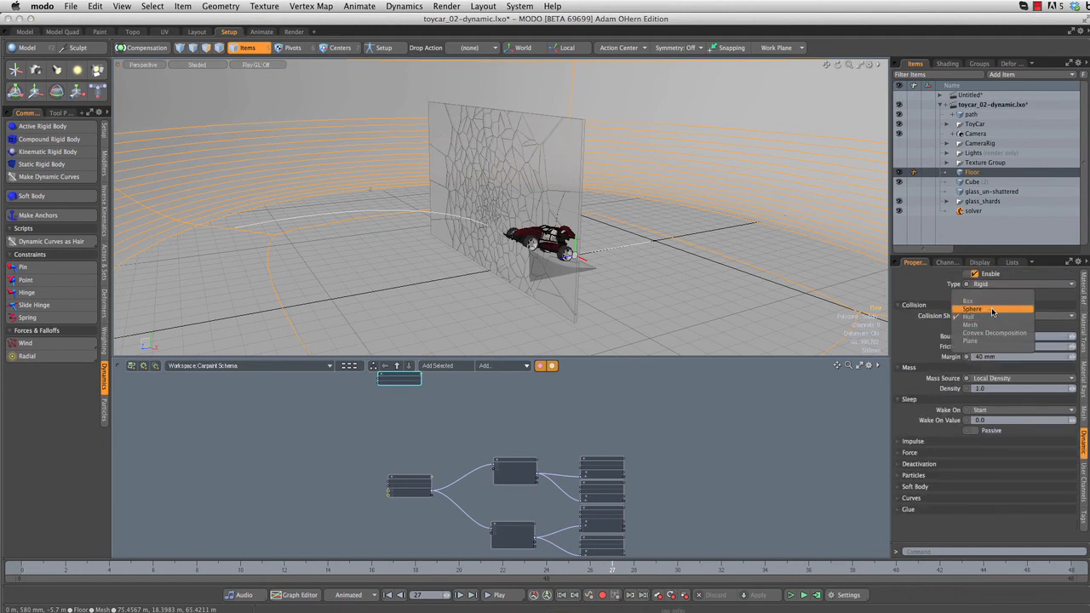
Make Floor a static mesh-collision rigid body and recache frames 0 to 48
click(970, 325)
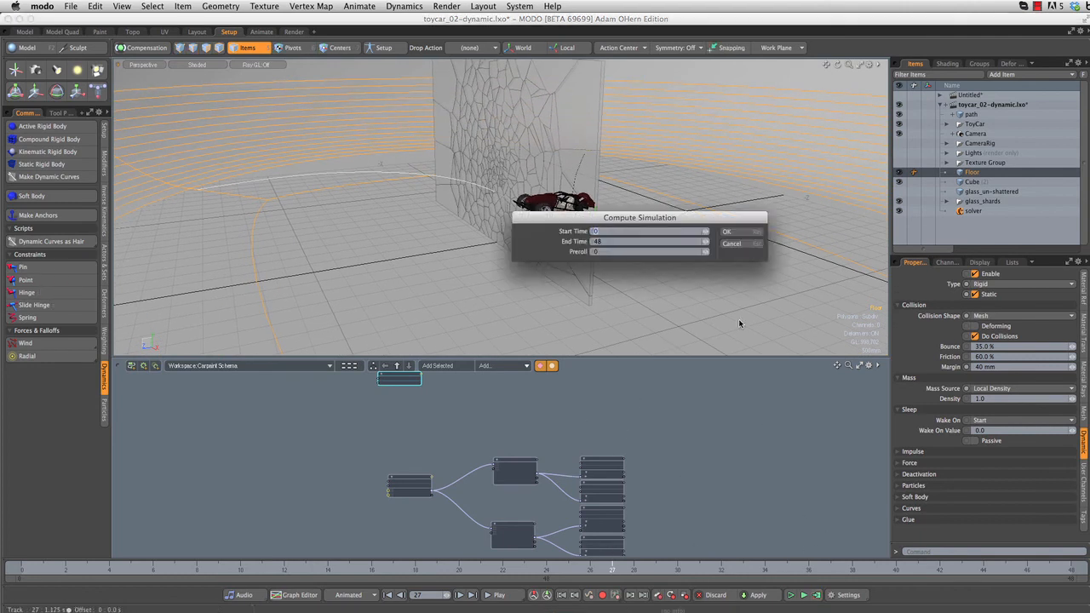
click(726, 230)
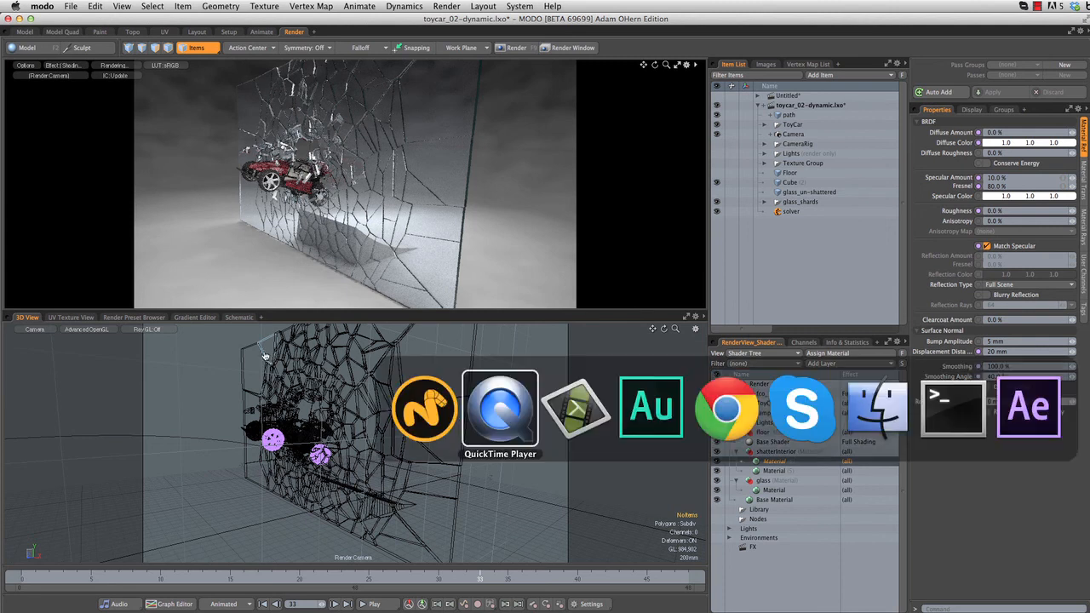
Play the rendered movie of the car bursting through the glass in QuickTime
click(500, 410)
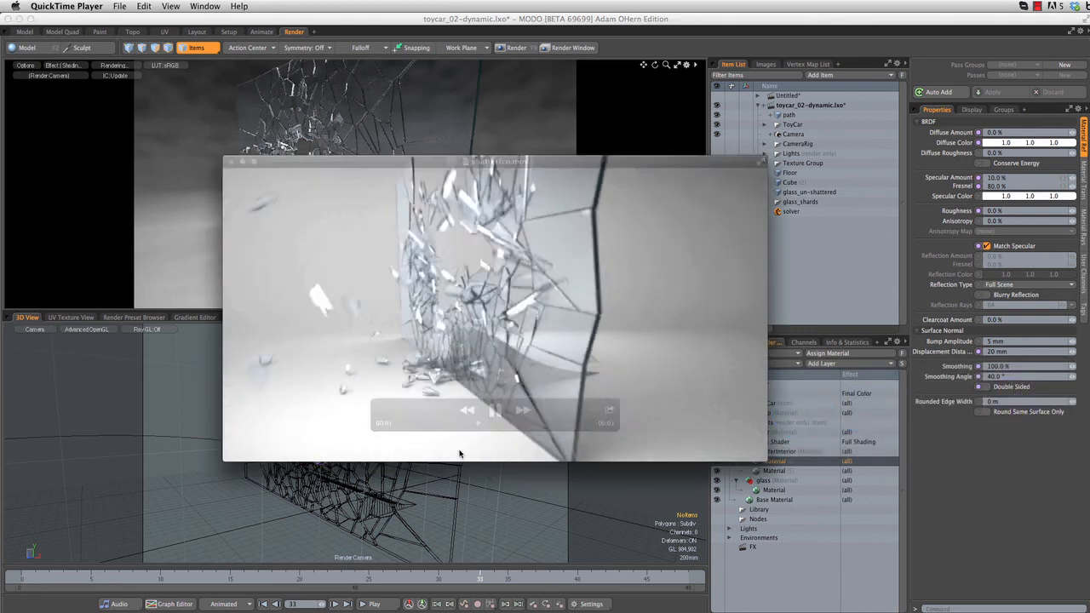